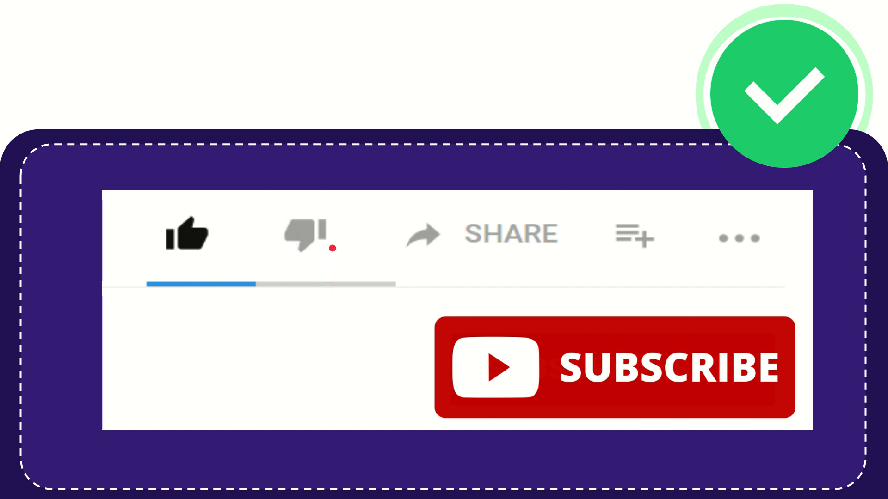
pyautogui.click(304, 234)
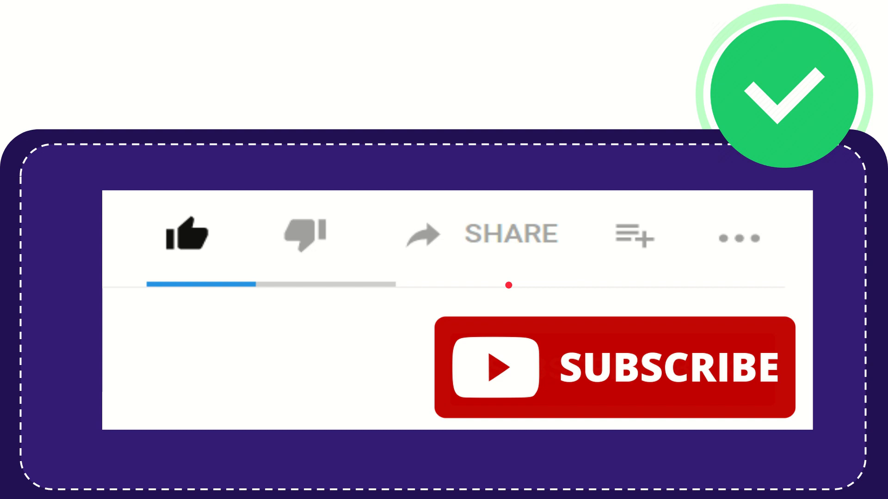
pyautogui.click(633, 236)
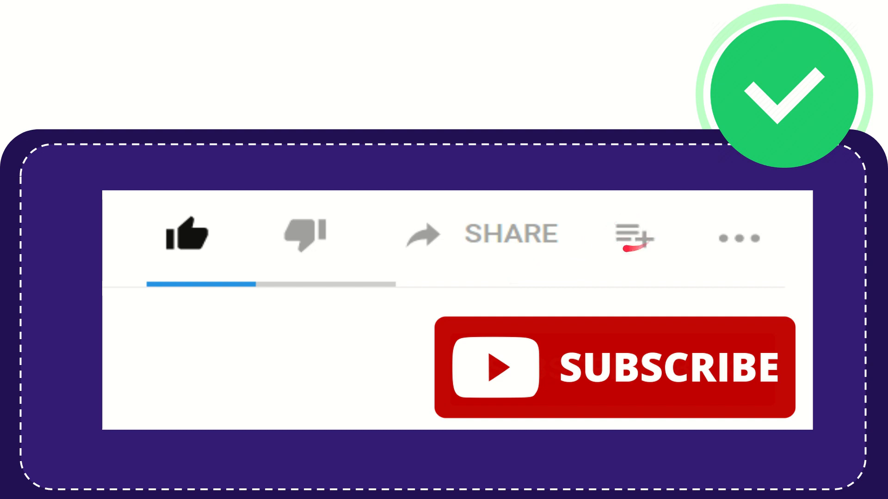